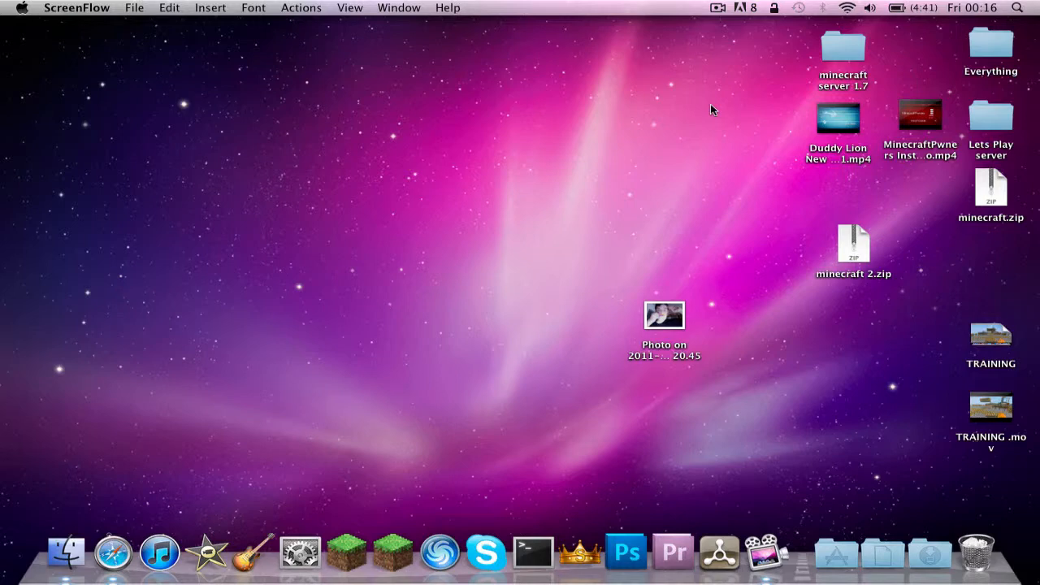
mouse_move(113, 552)
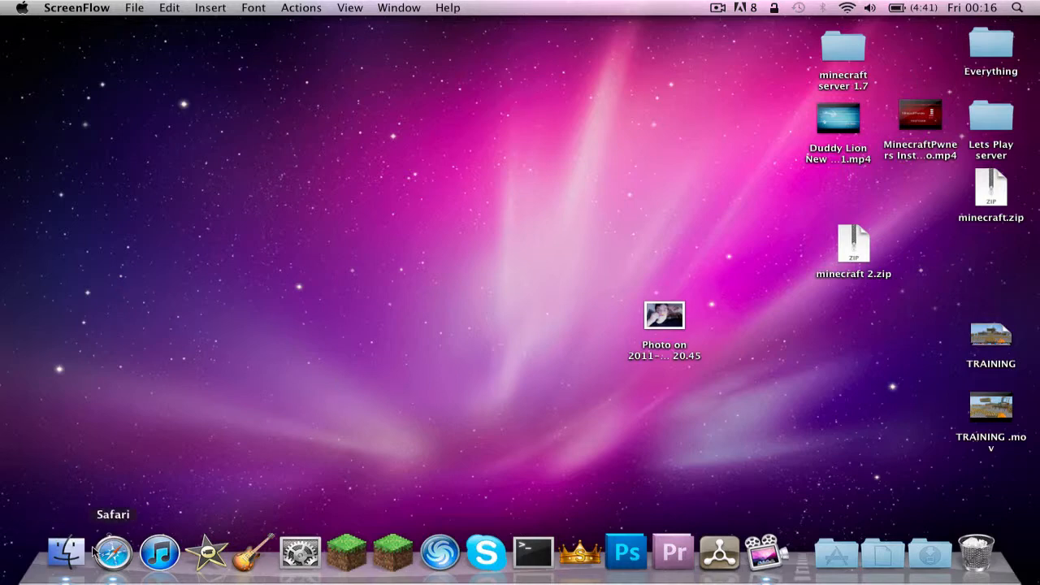
Launch Safari, search YouTube for 'yogscast', and open the BlueXephos channel page.
left_click(112, 553)
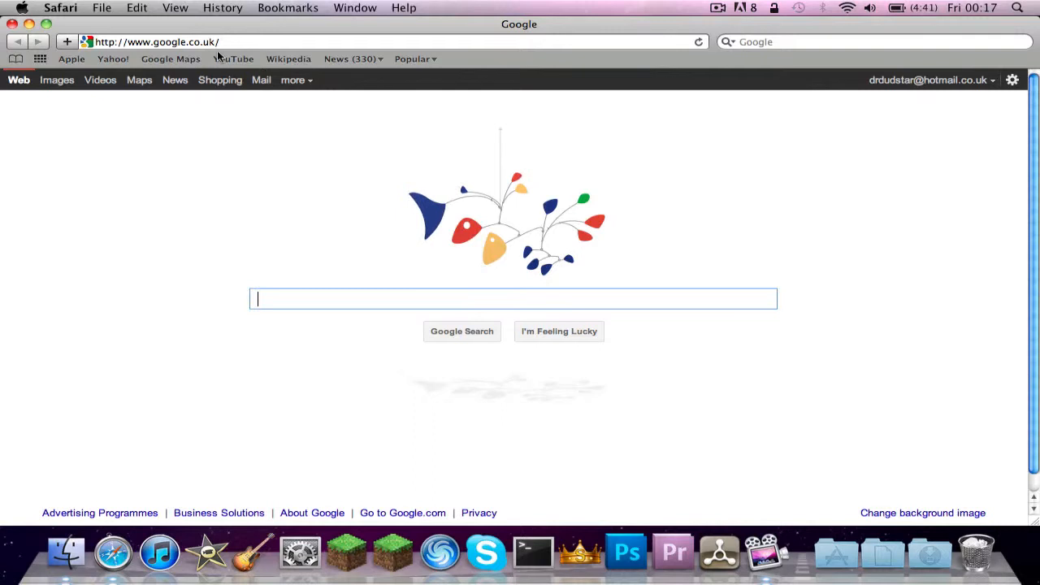
mouse_move(236, 59)
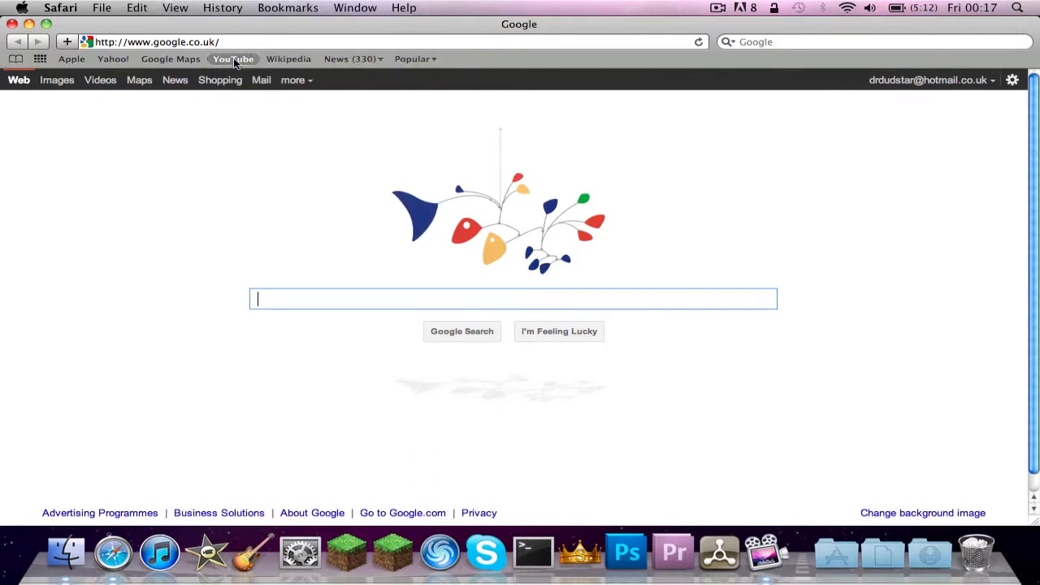
left_click(234, 58)
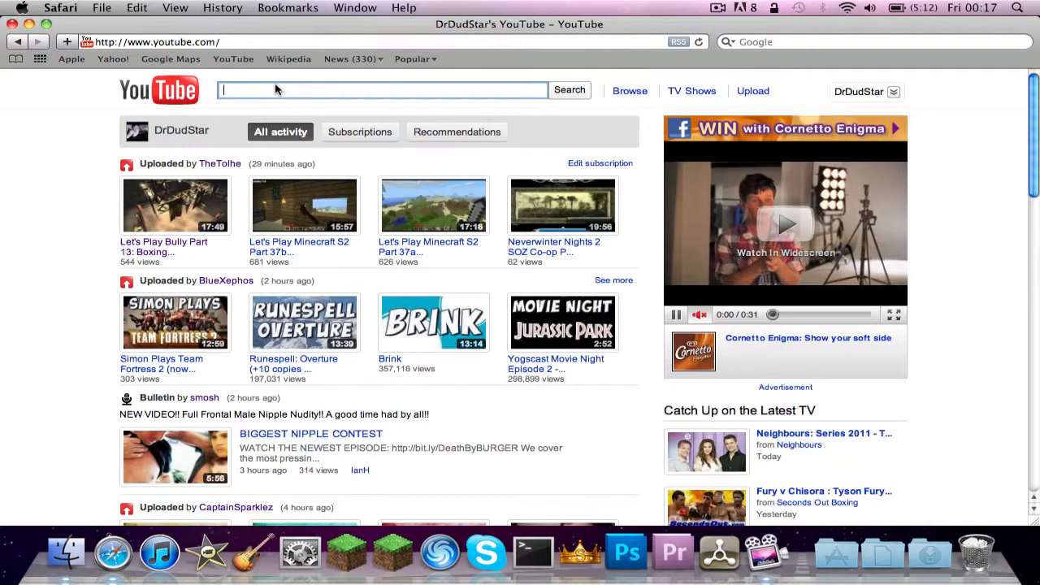
type("yogscast")
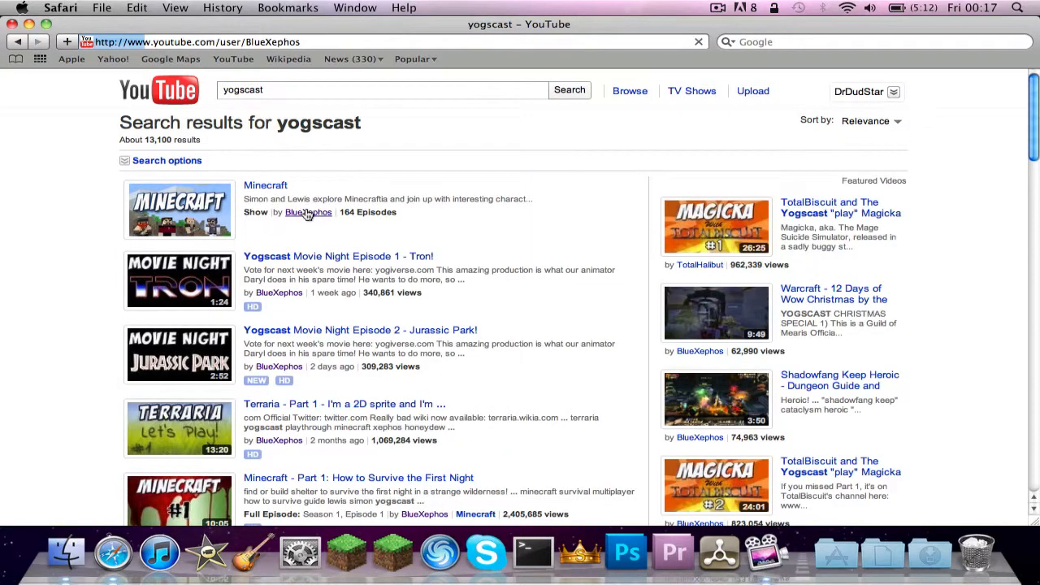
left_click(308, 212)
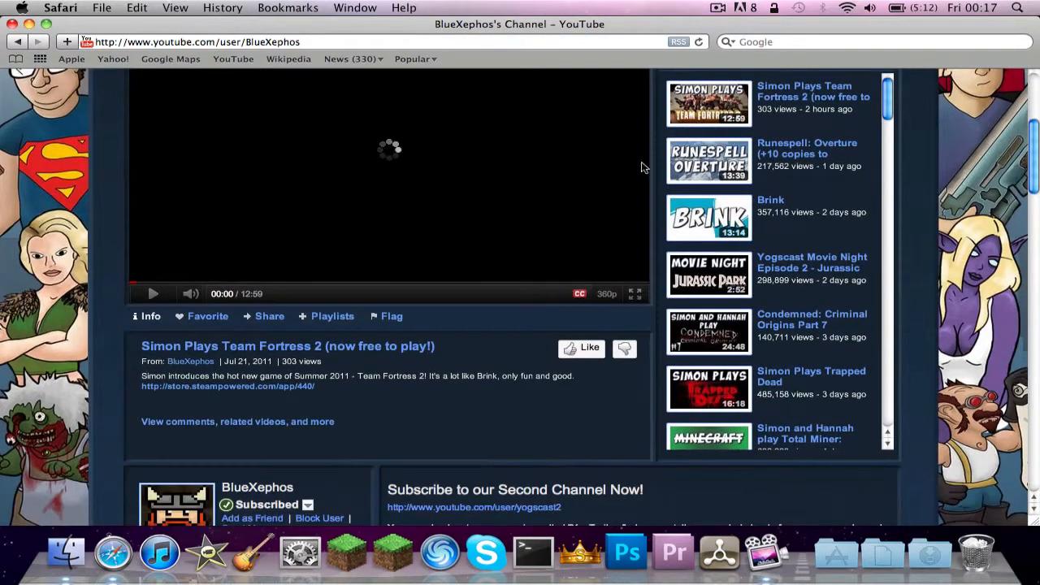
type("http://www.unicef.org.uk/famine")
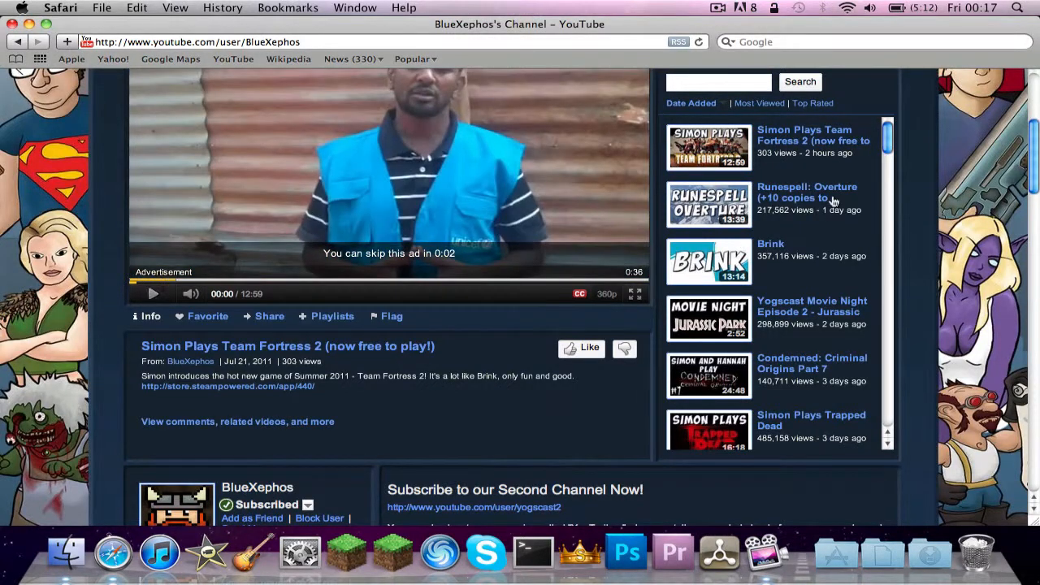
Scroll down the YogBox forum thread to its version download links.
scroll("down", 3)
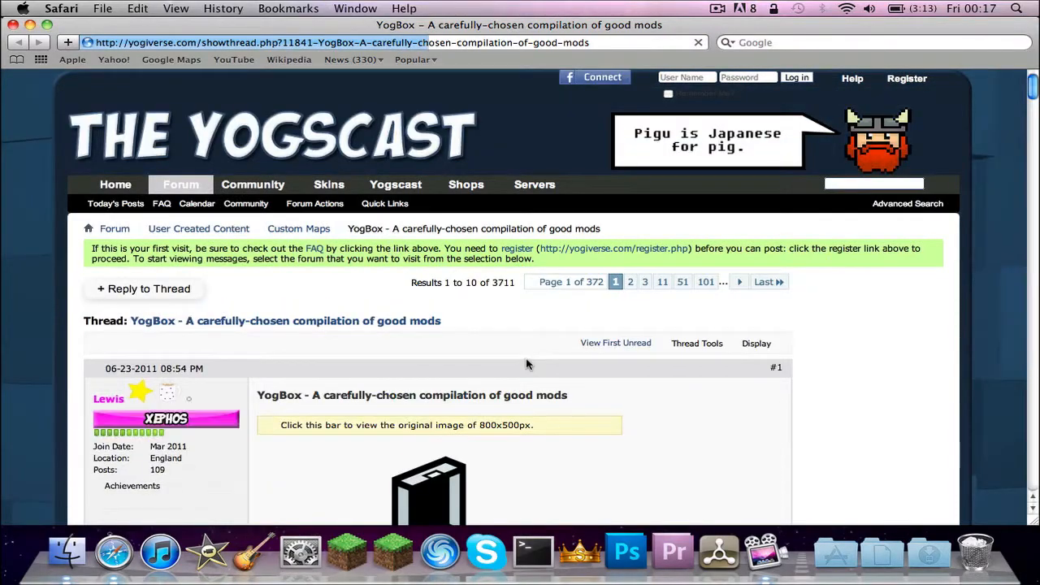
scroll("down", 3)
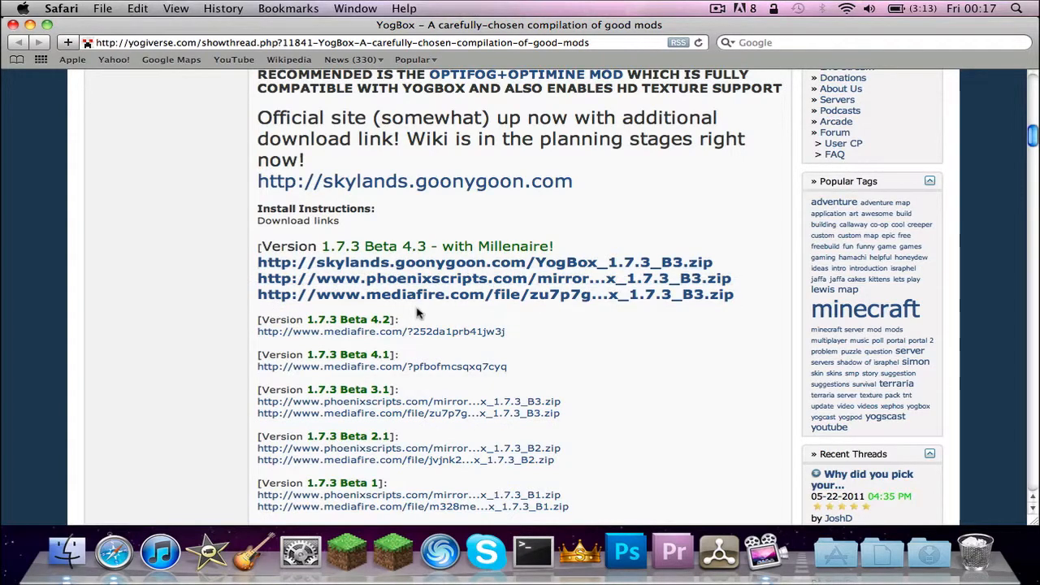
mouse_move(438, 263)
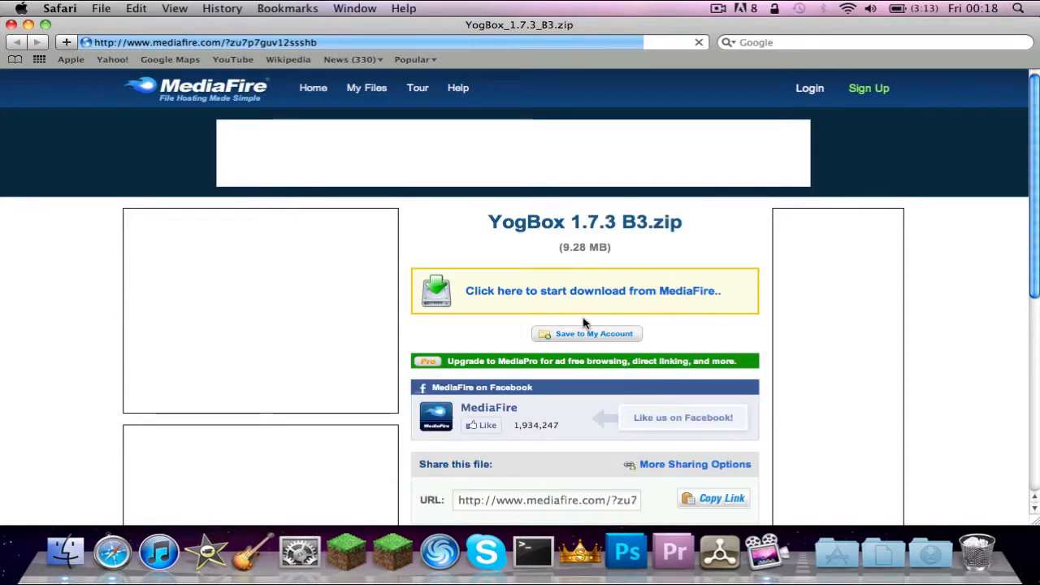
Download the YogBox 1.7.3 B3 zip (YogBox_1, 9.3 MB) from MediaFire.
left_click(592, 290)
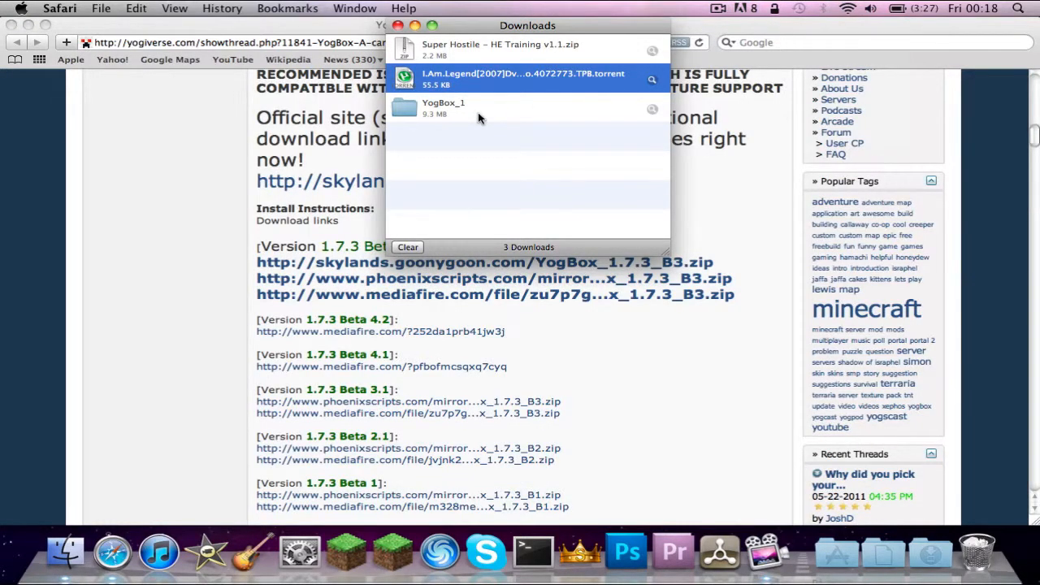
mouse_move(4, 520)
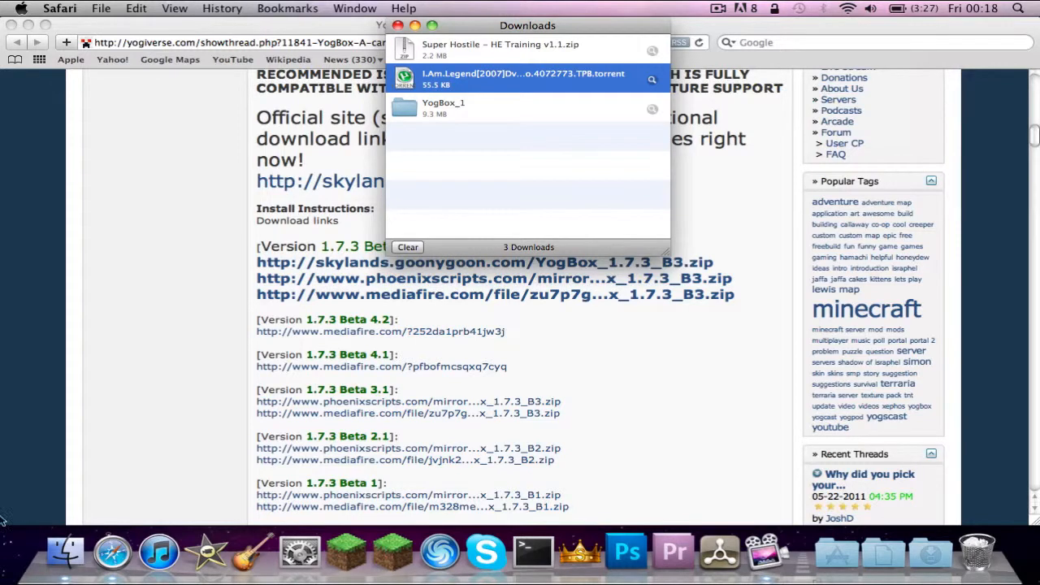
mouse_move(271, 272)
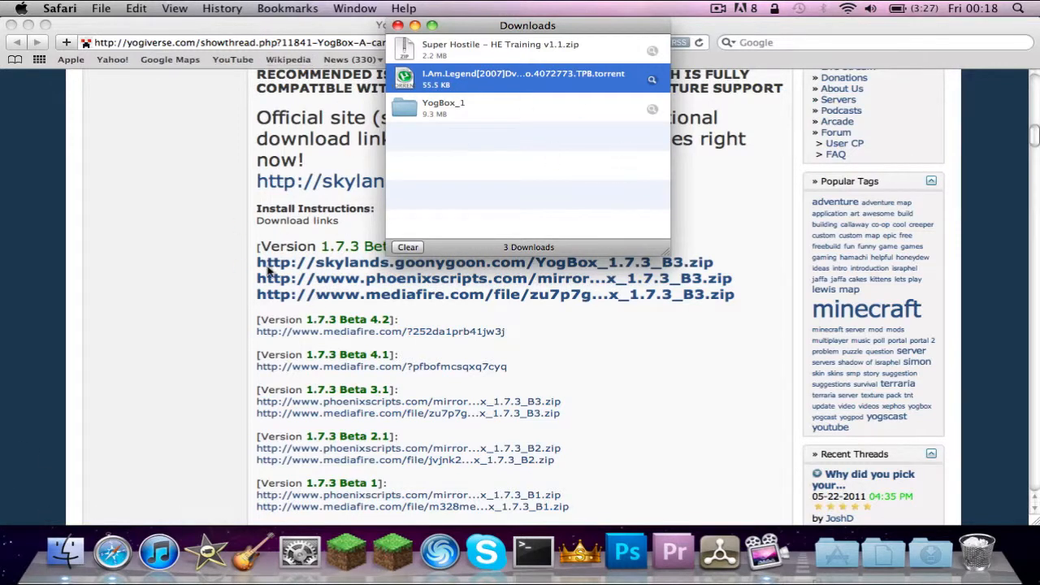
mouse_move(650, 123)
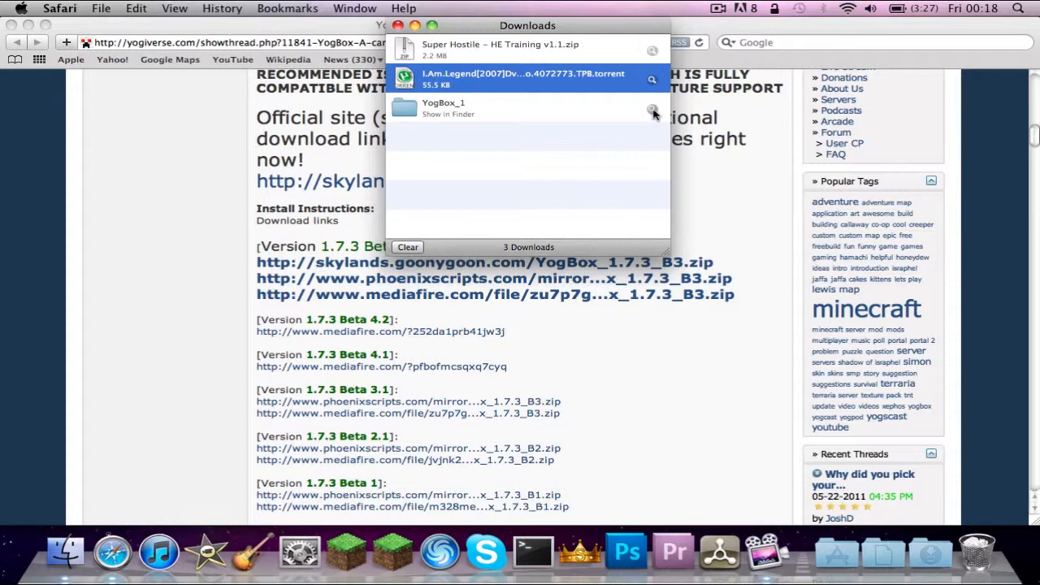
Open the YogBox_1 folder and run YOGBOX Installer.jar, approving the Java security warning.
left_click(653, 110)
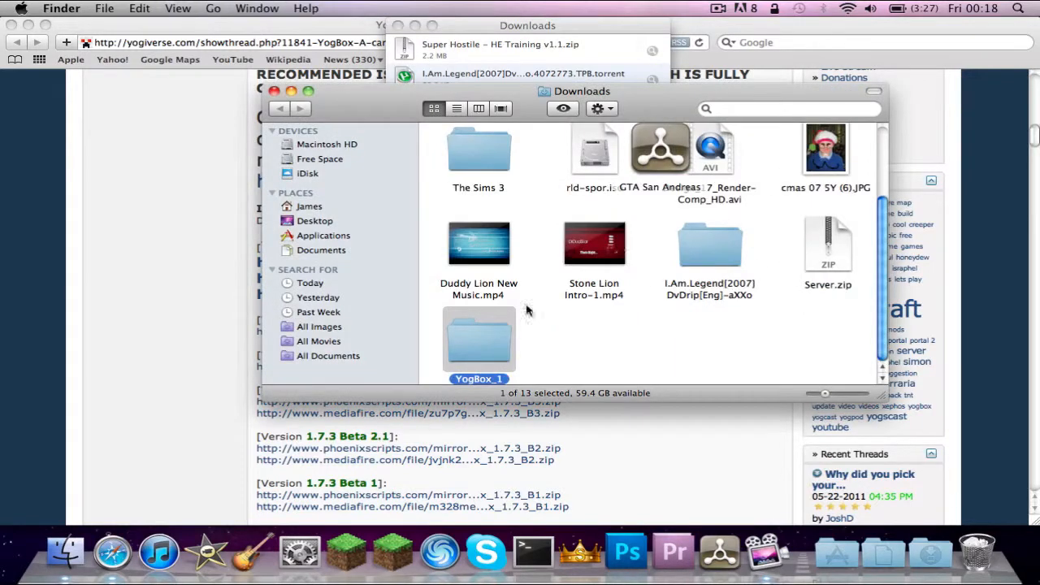
double_click(479, 339)
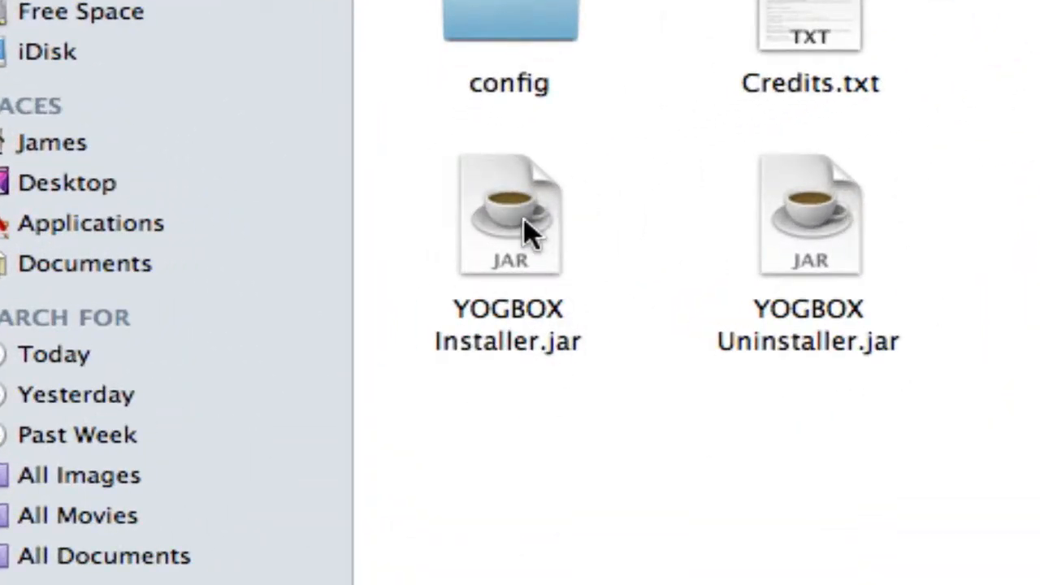
double_click(509, 214)
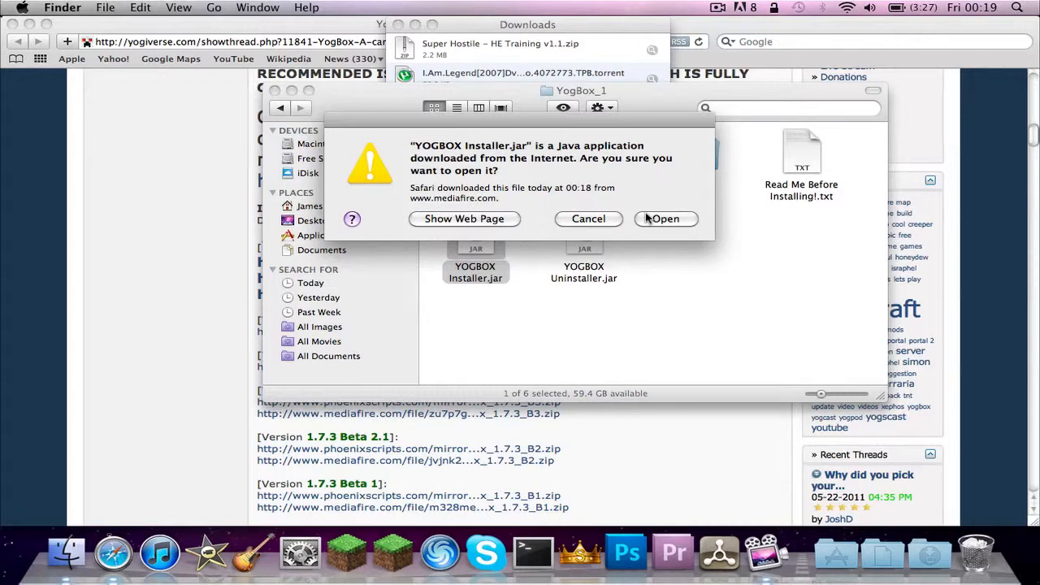
left_click(665, 219)
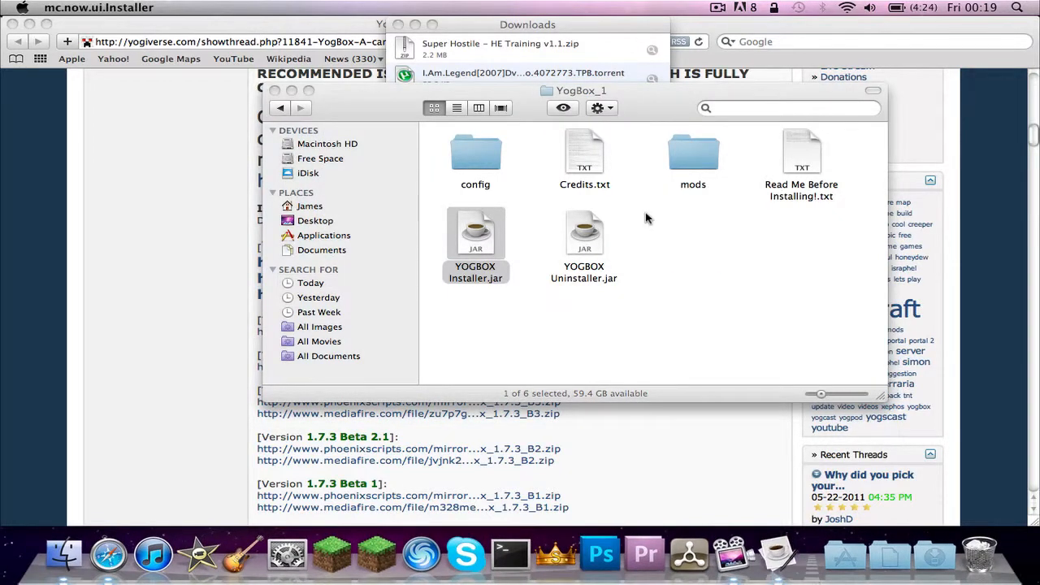
double_click(476, 235)
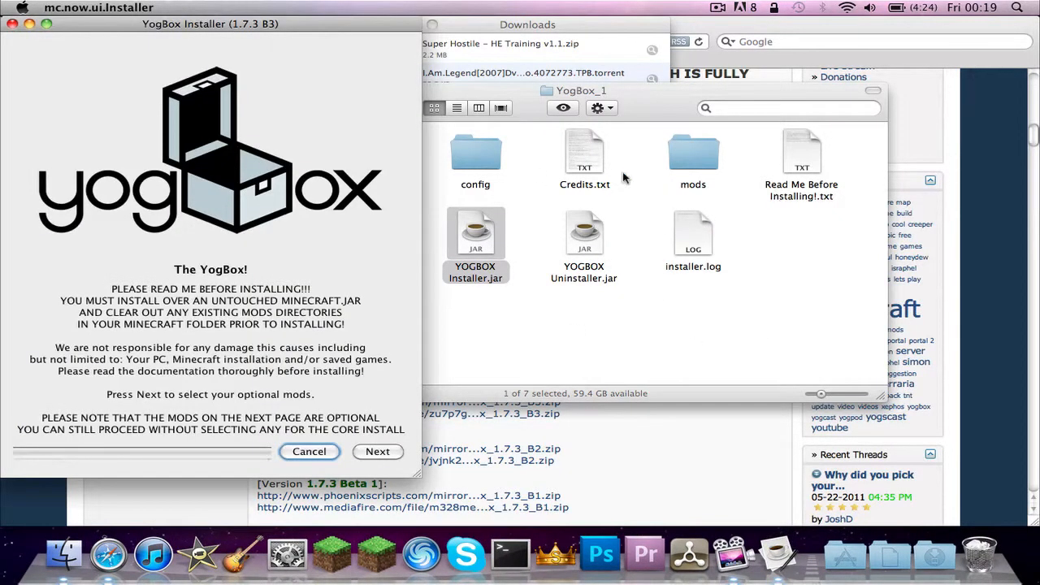
mouse_move(63, 555)
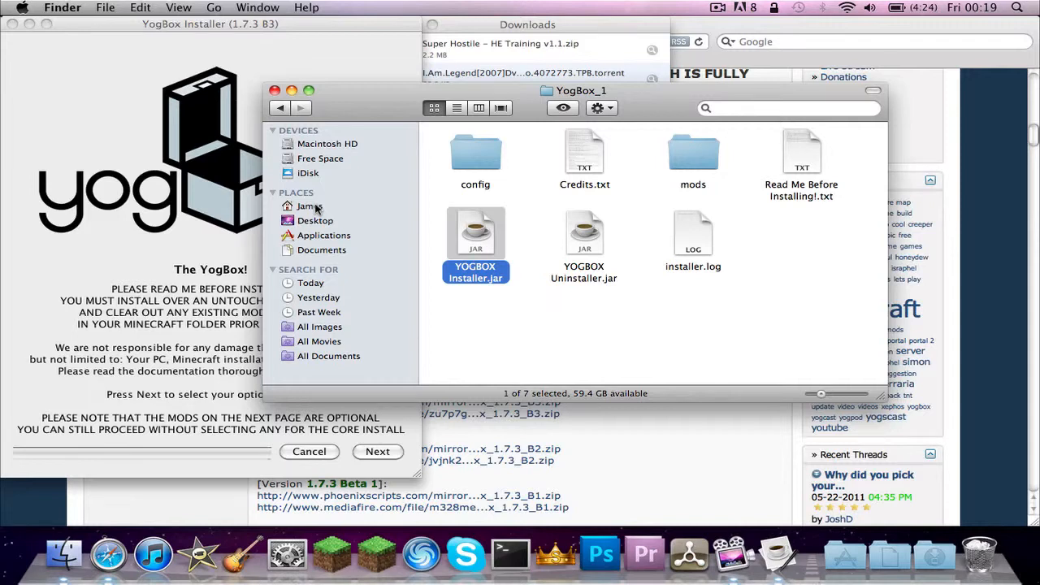
Browse James's Library to Application Support and trash the old minecraft folder.
left_click(309, 205)
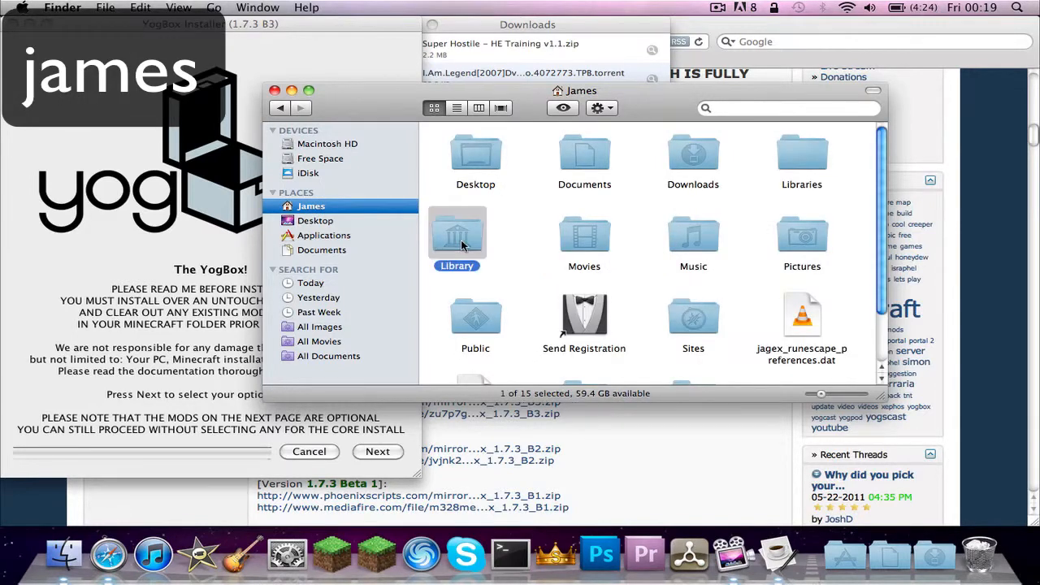
double_click(456, 236)
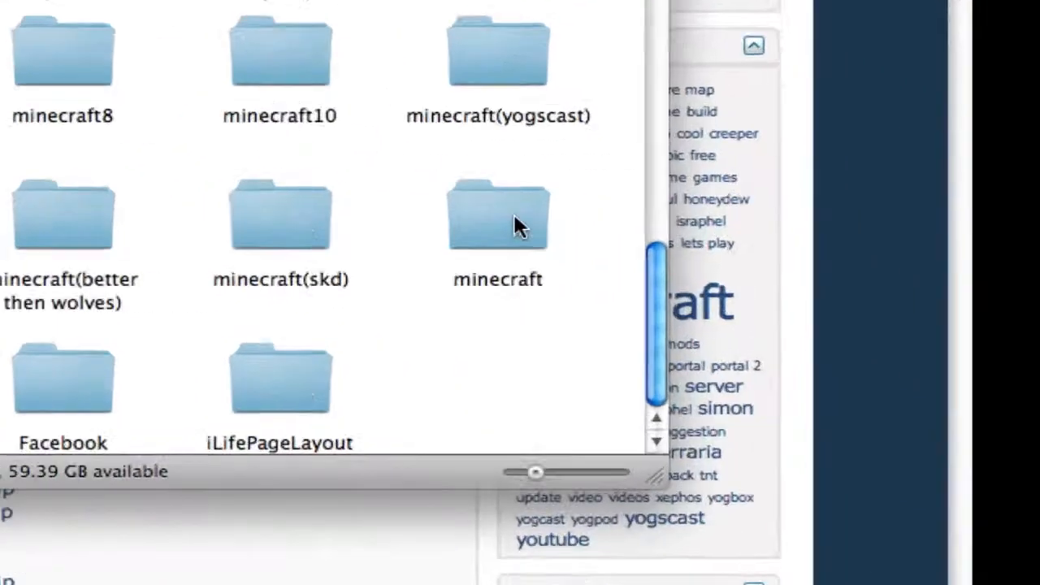
right_click(499, 216)
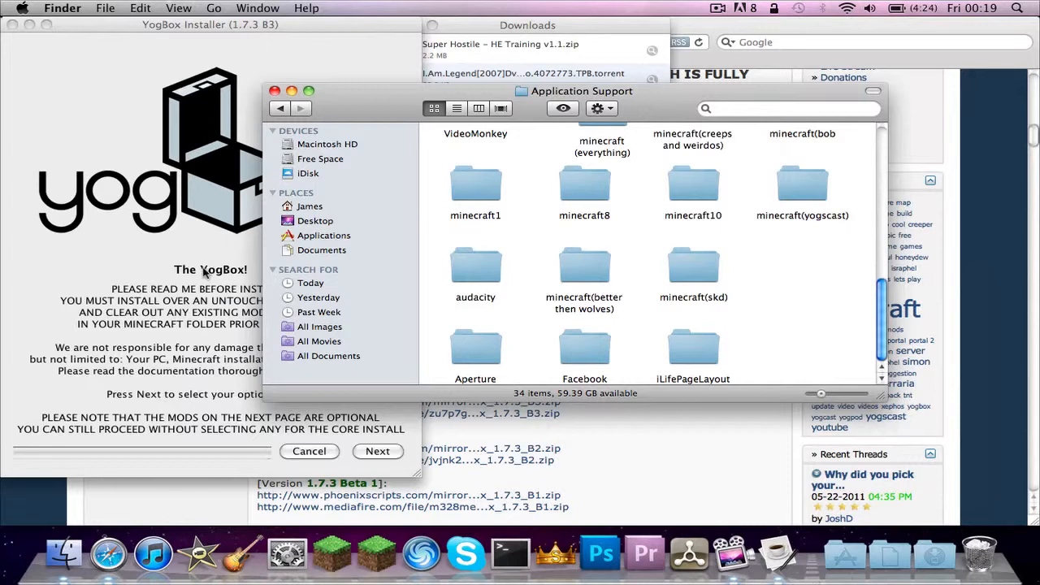
mouse_move(331, 553)
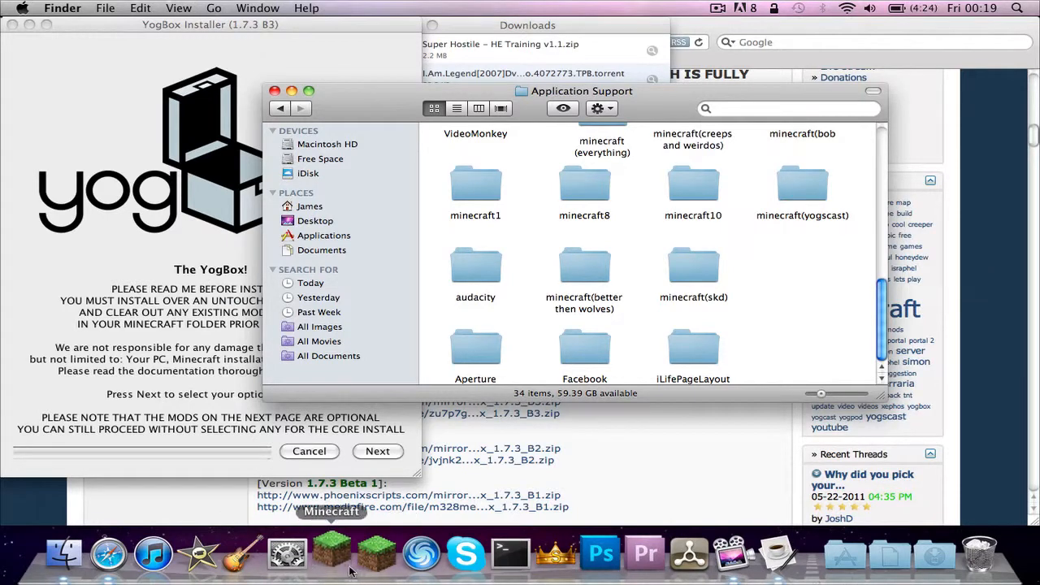
left_click(332, 555)
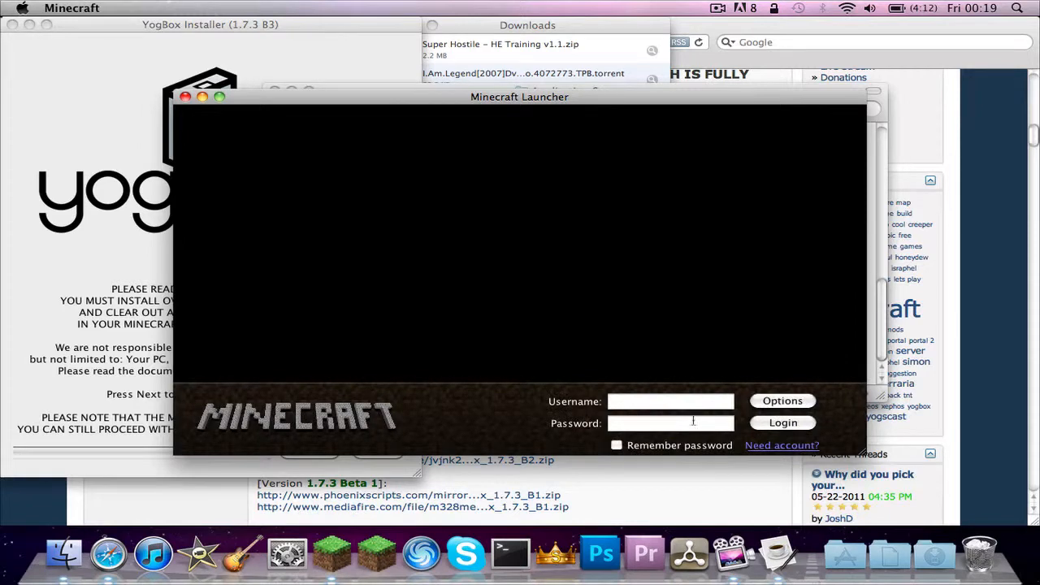
Log into the Minecraft Launcher with username duddy123.
type("duddy1234")
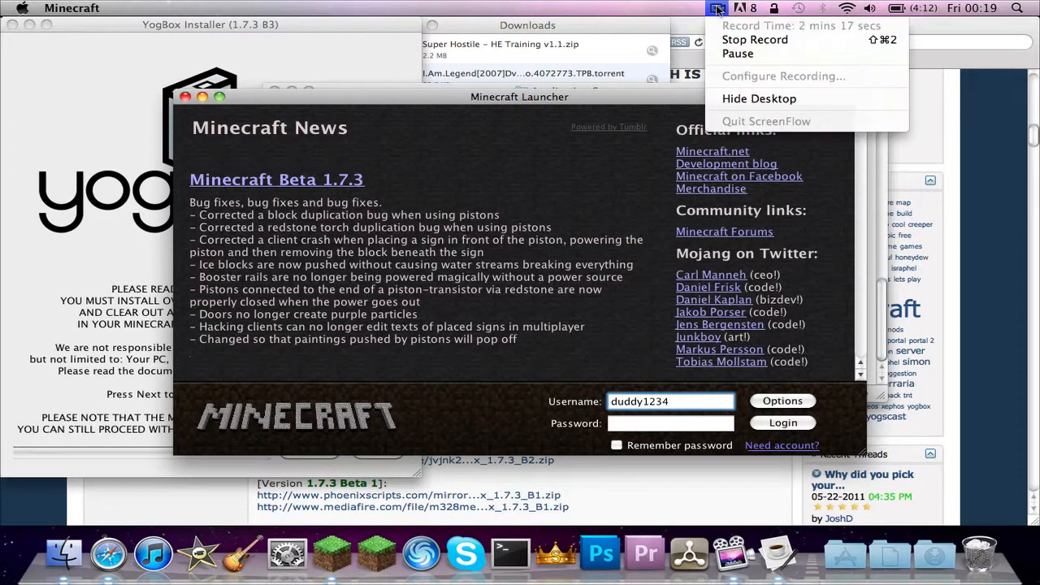
mouse_move(737, 53)
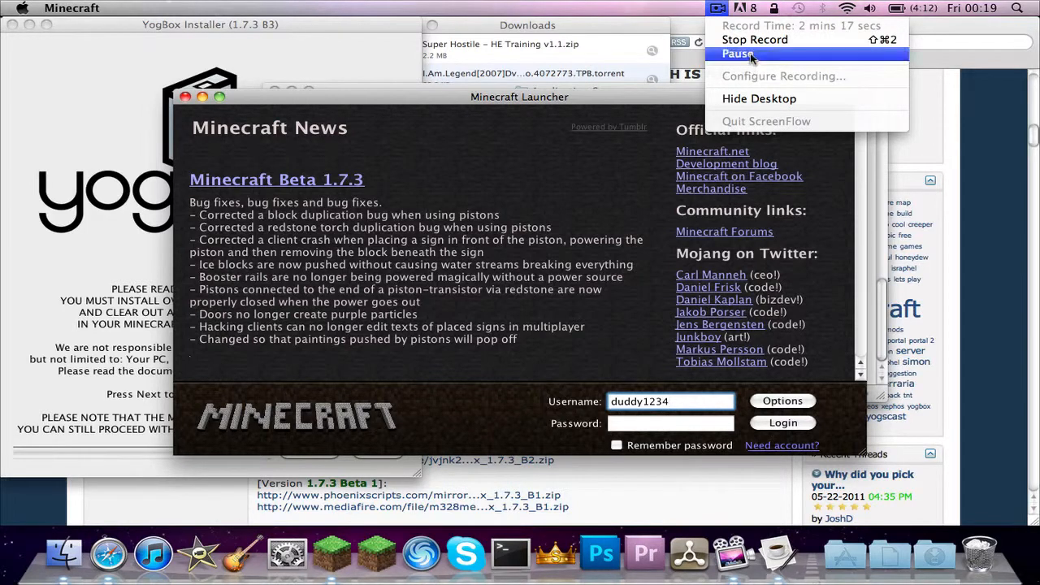
left_click(782, 422)
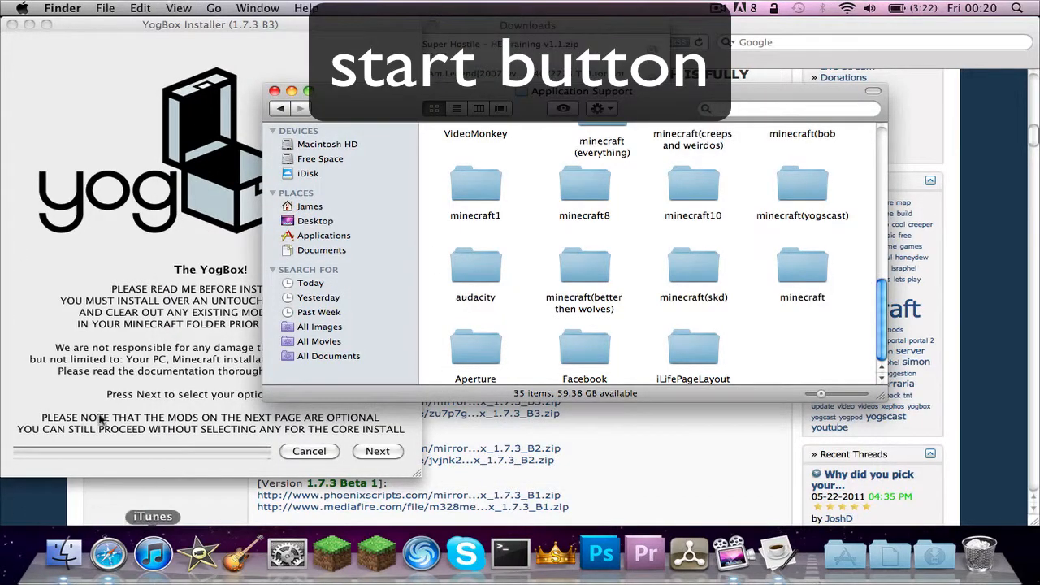
mouse_move(4, 500)
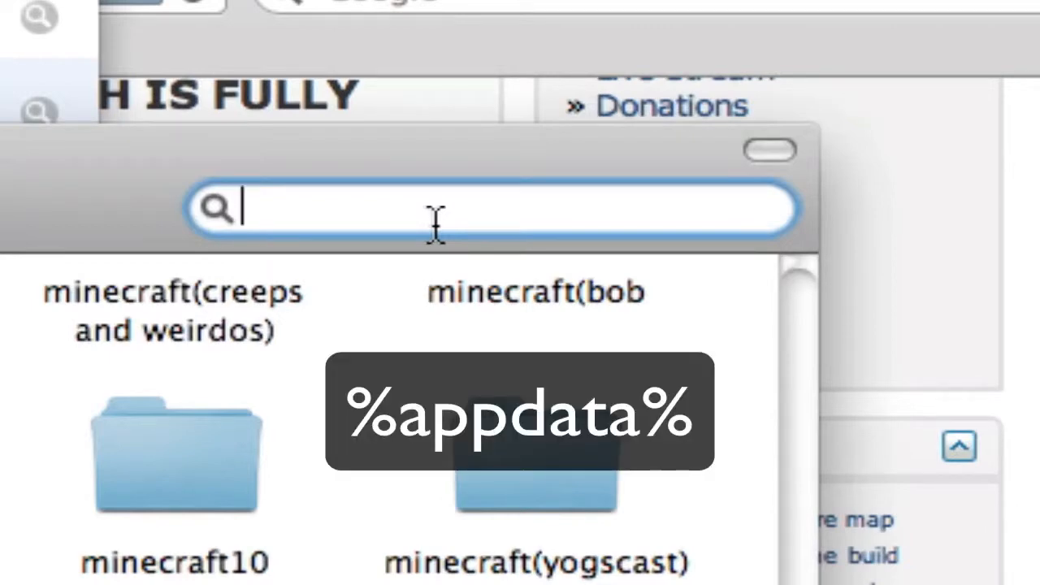
Check the new minecraft folder in Application Support, then close the Finder window.
type("%app")
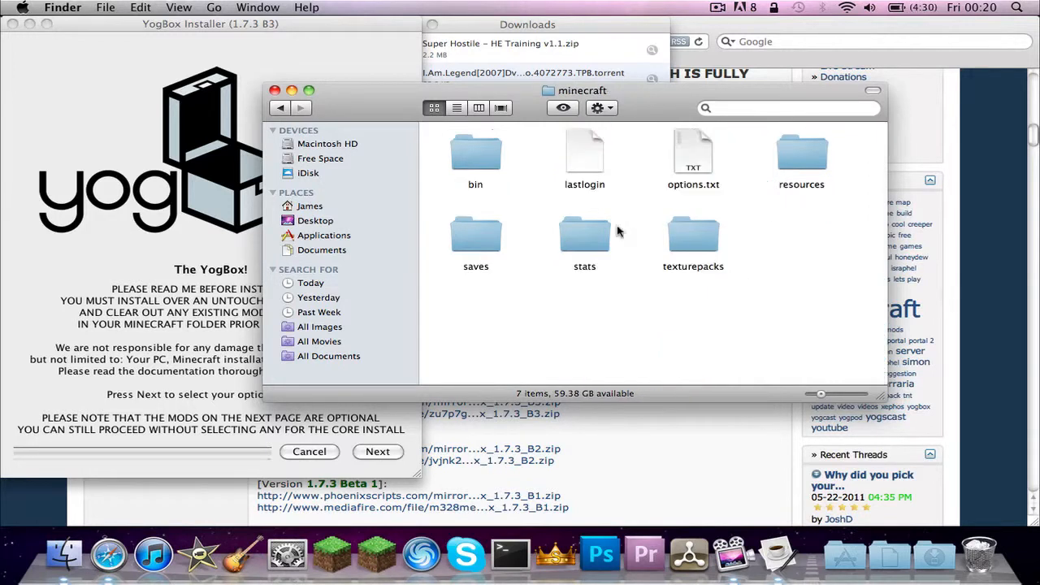
mouse_move(102, 199)
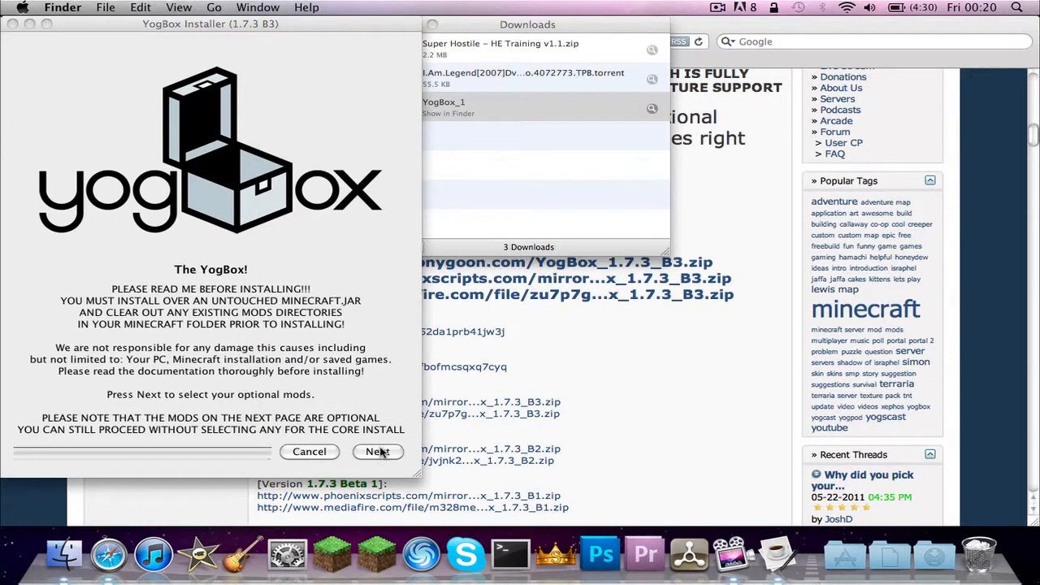
Finish the YogBox installer and start a singleplayer world from the YogBox title screen.
left_click(377, 451)
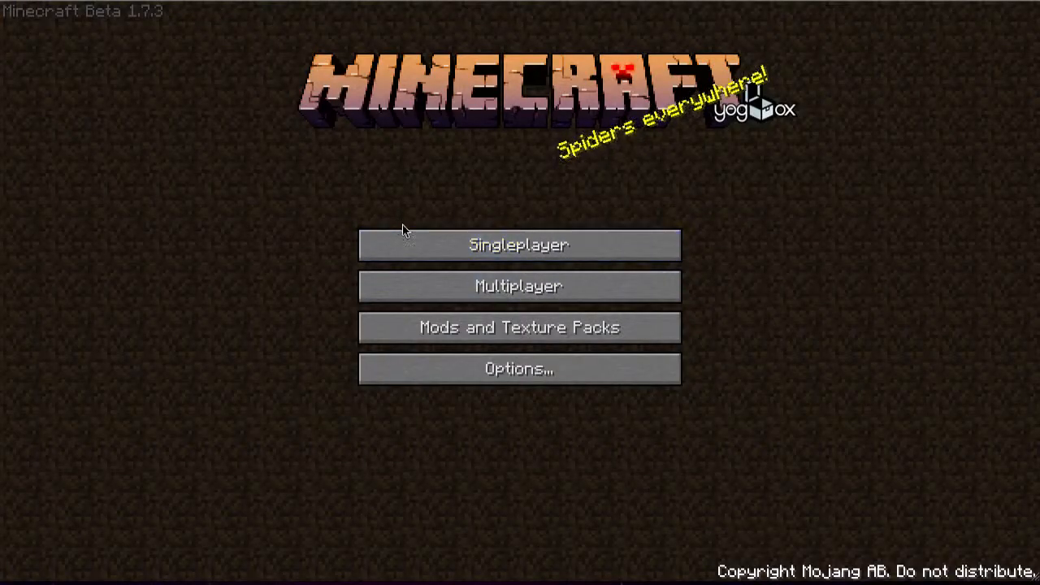
left_click(518, 245)
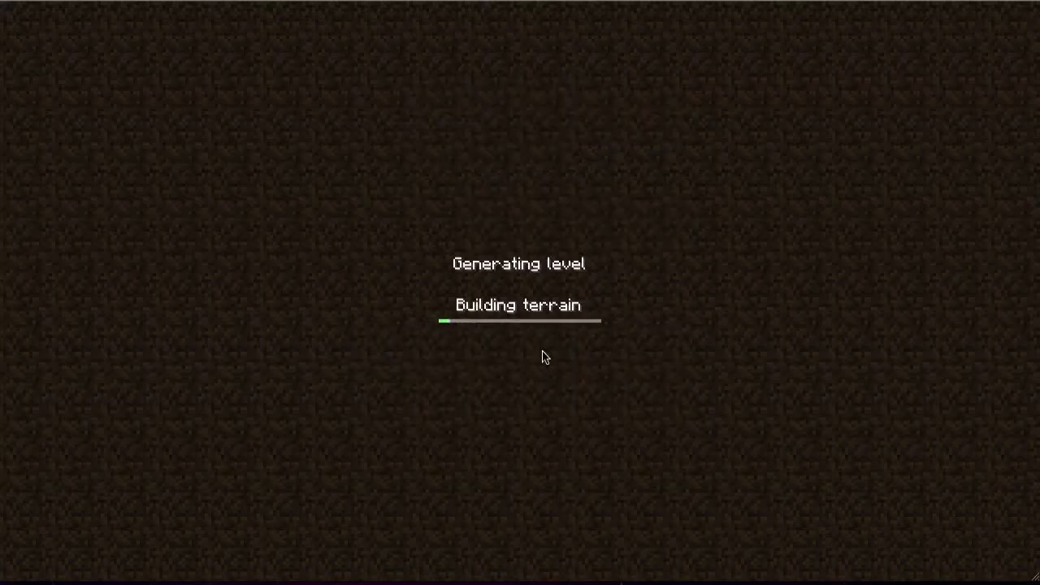